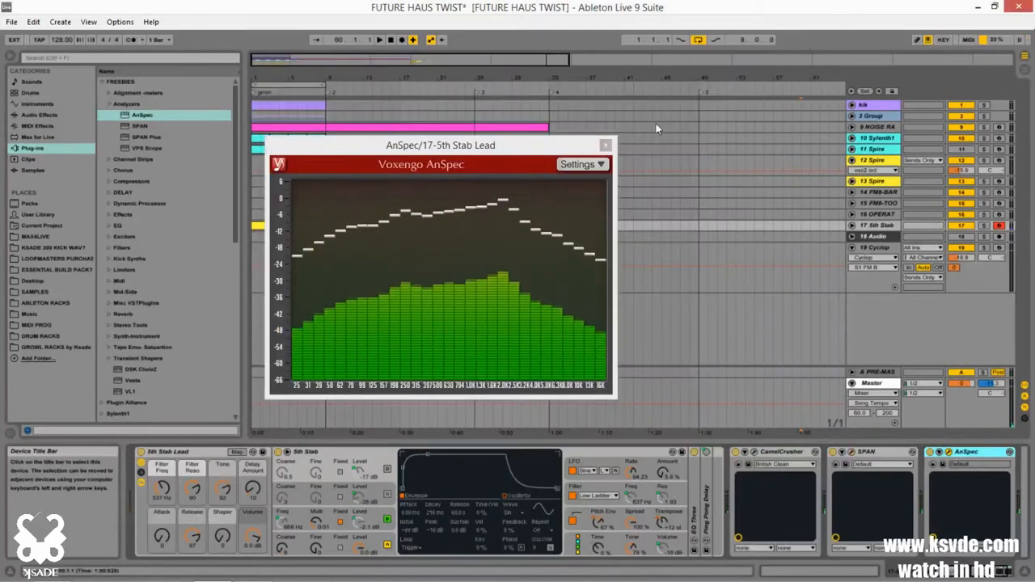
Bring up FM8's File menu listing the open, save and import sound options
{"action": "left_click_drag", "start_coordinate": [440, 145], "coordinate": [443, 181]}
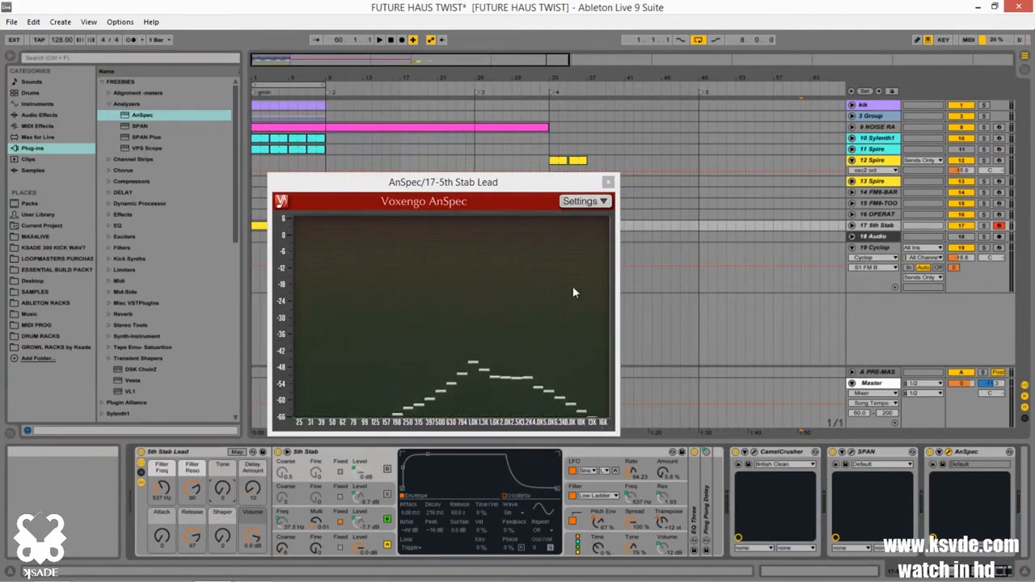
{"action": "left_click", "coordinate": [872, 258]}
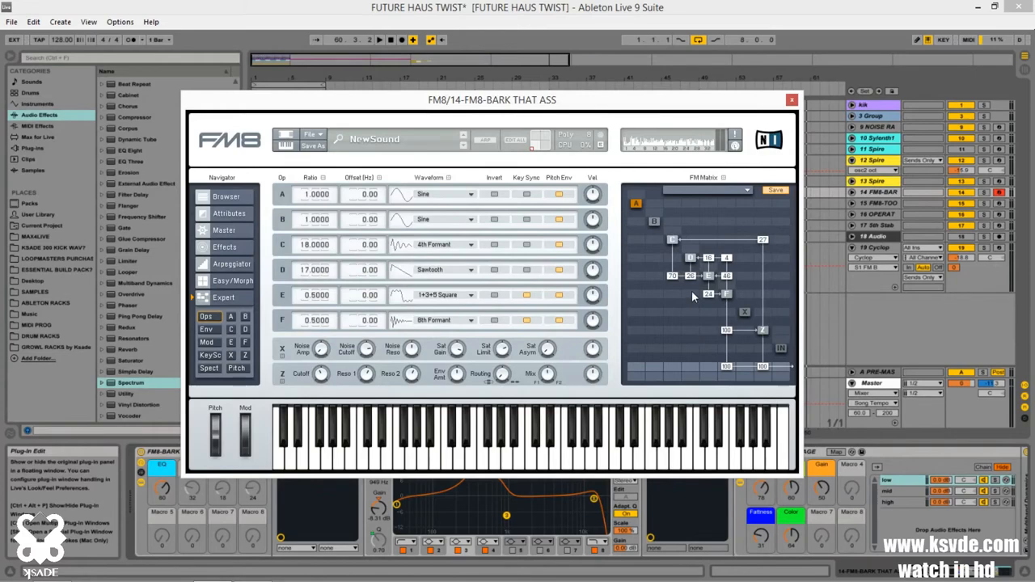
{"action": "left_click", "coordinate": [310, 134]}
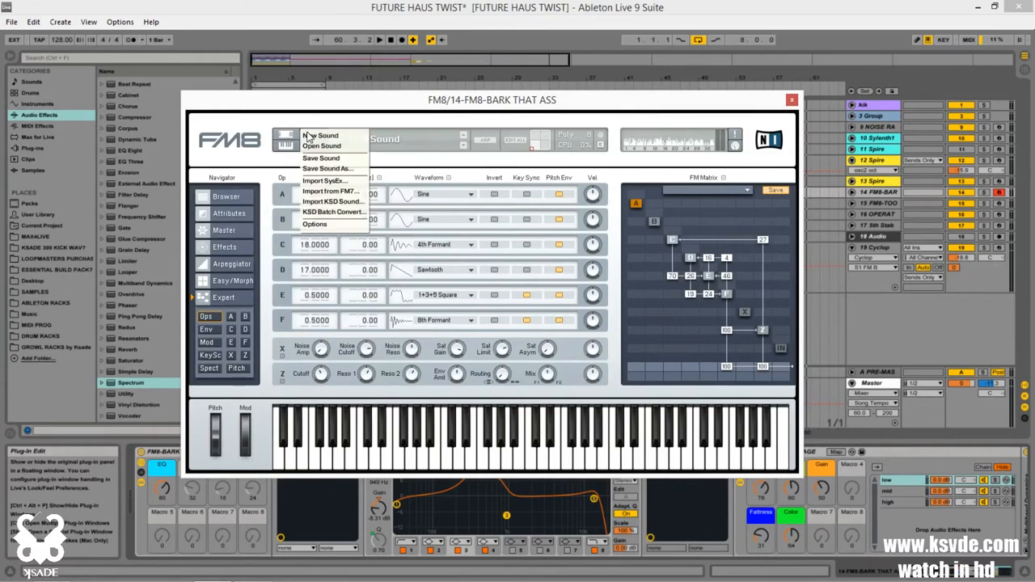